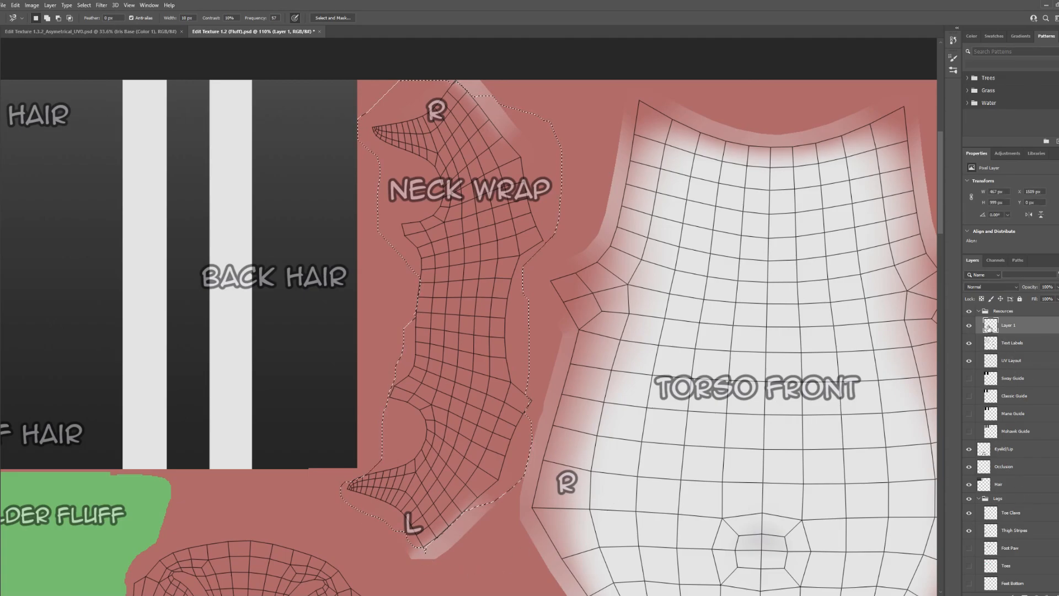
# Step: Close the Magnetic Lasso selection around the neck wrap island and Copy Merged it
pyautogui.click(968, 361)
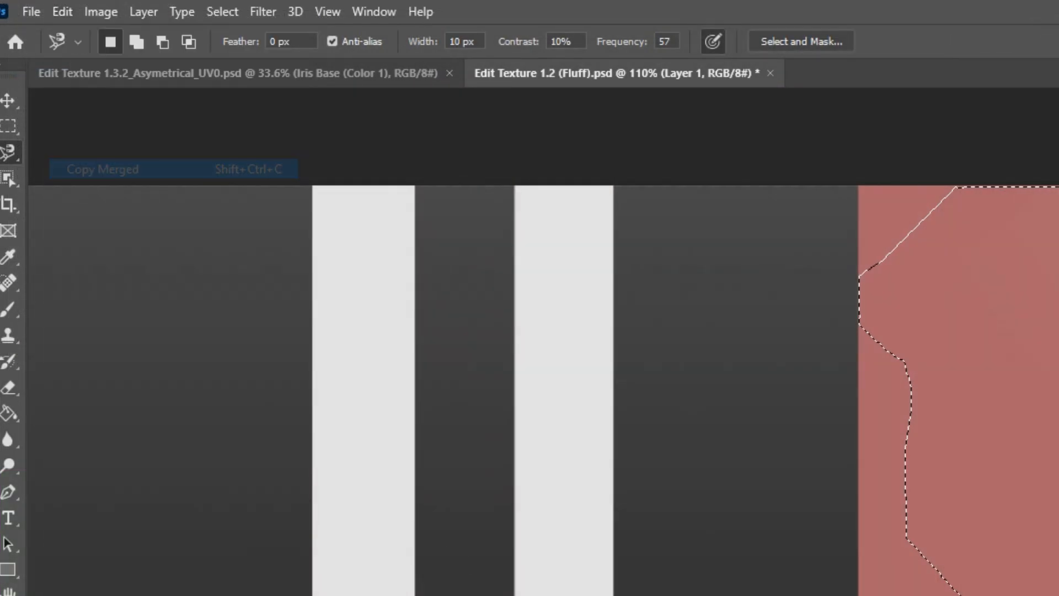
pyautogui.click(61, 12)
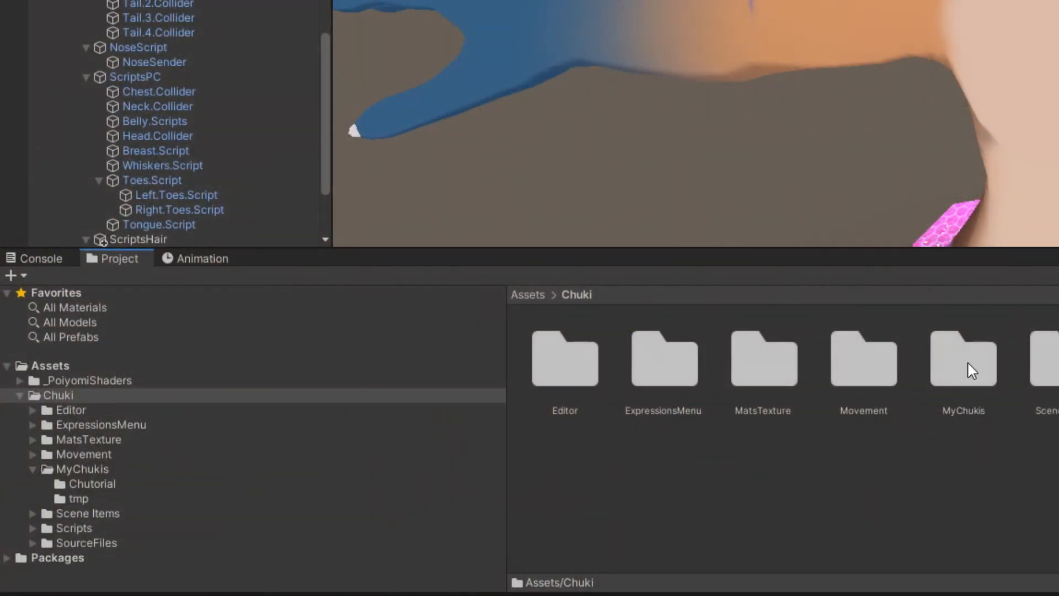
# Step: Open the MyChukis folder, then its Chutorial folder, in Unity's Project window
pyautogui.doubleClick(962, 358)
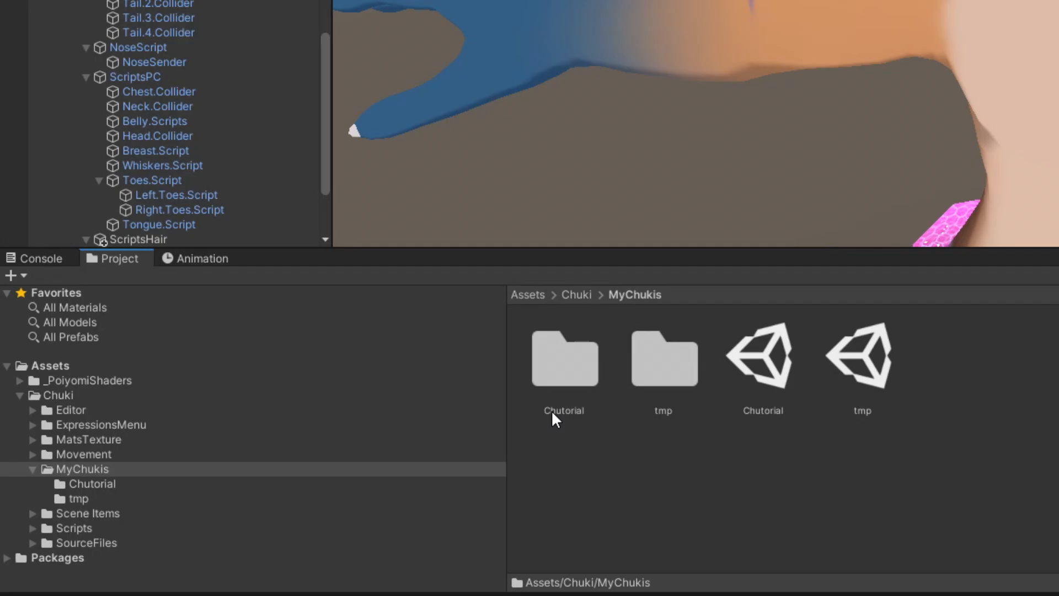
pyautogui.doubleClick(563, 358)
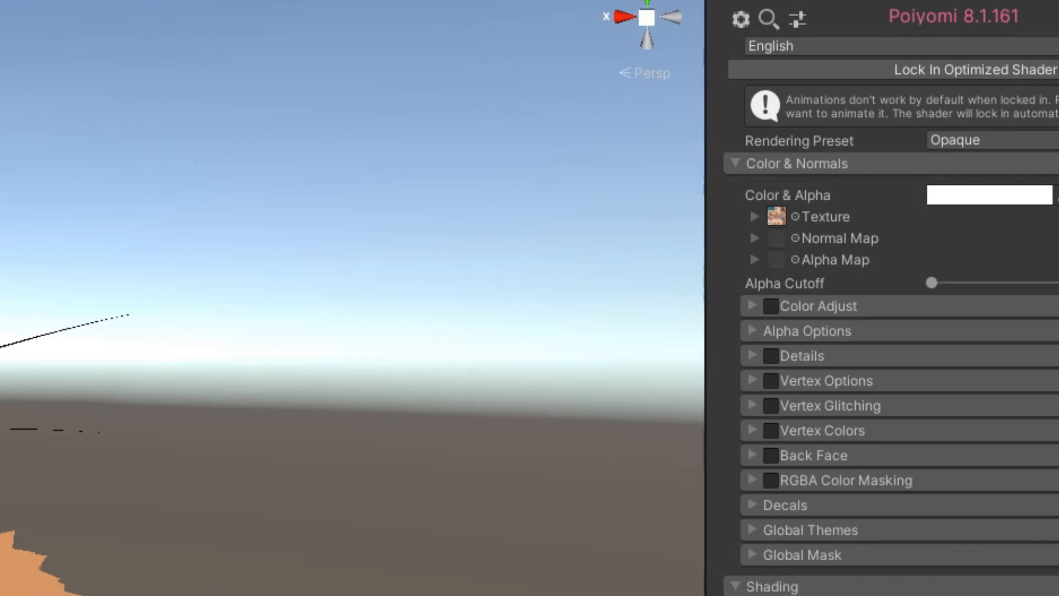
pyautogui.moveTo(834, 250)
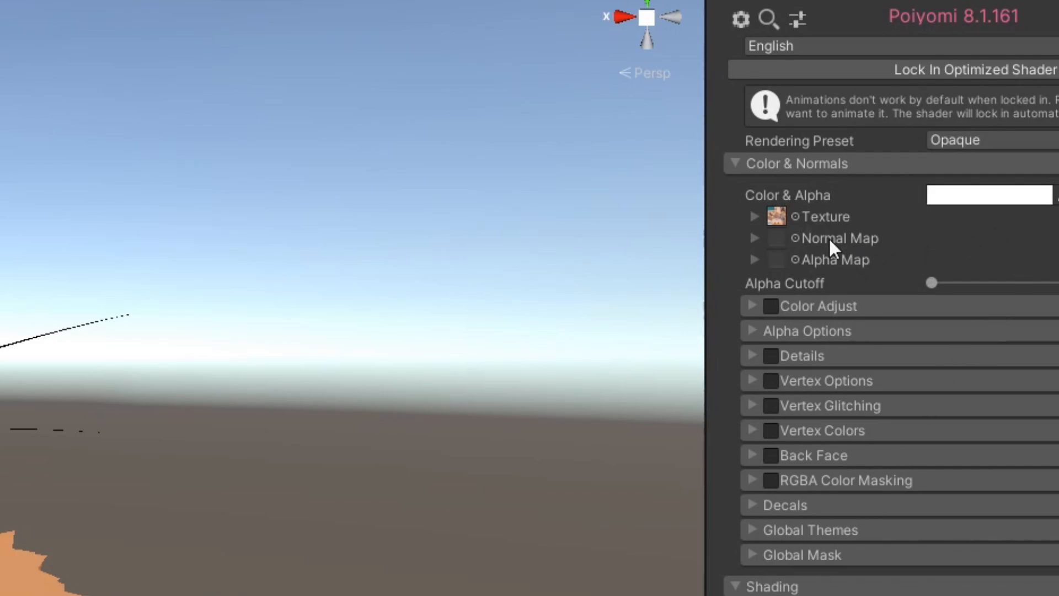
pyautogui.moveTo(814, 202)
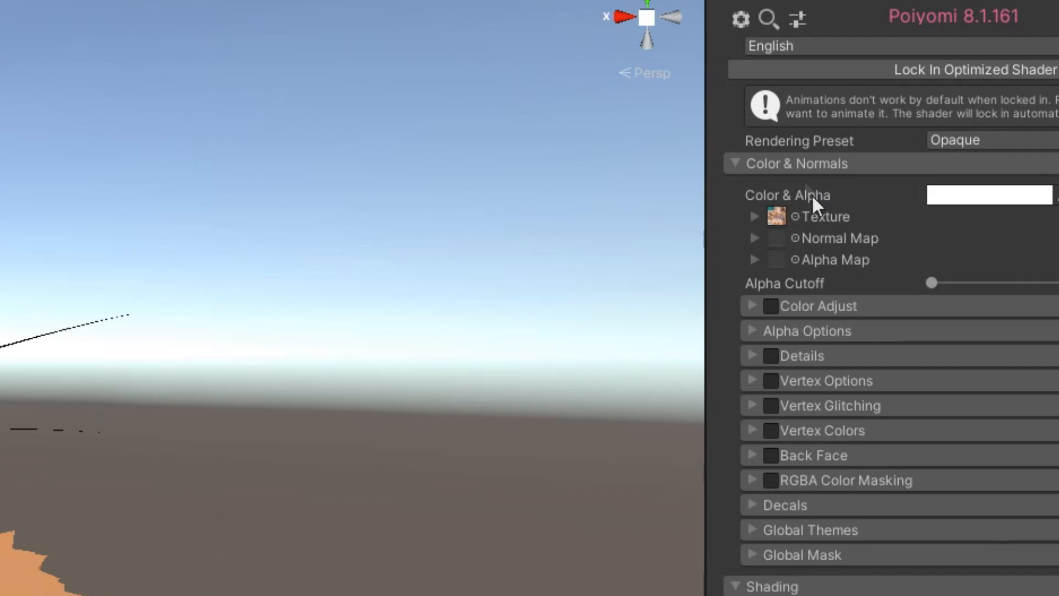
pyautogui.moveTo(812, 222)
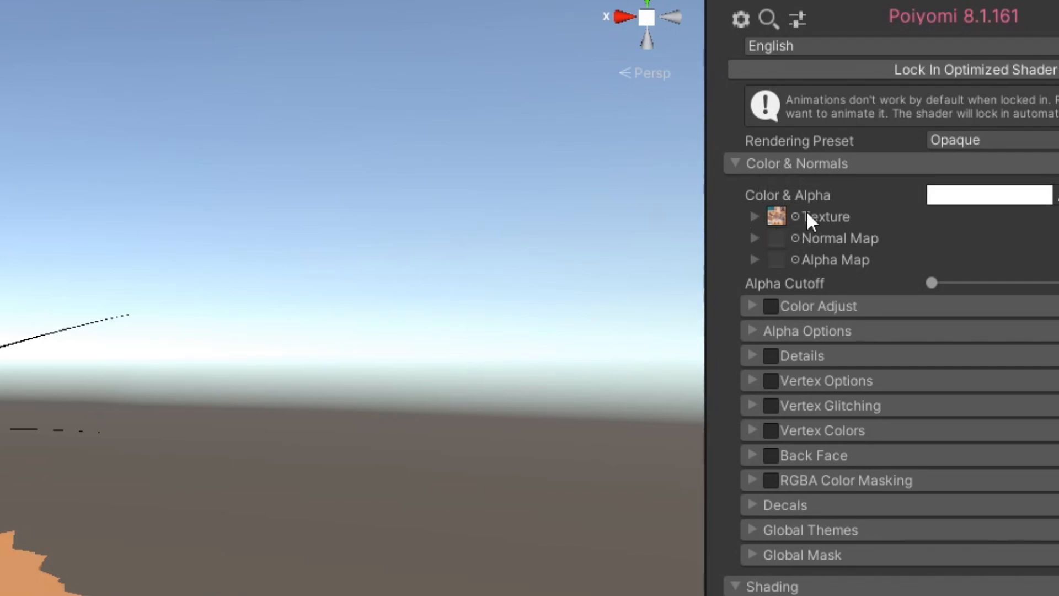
pyautogui.moveTo(804, 226)
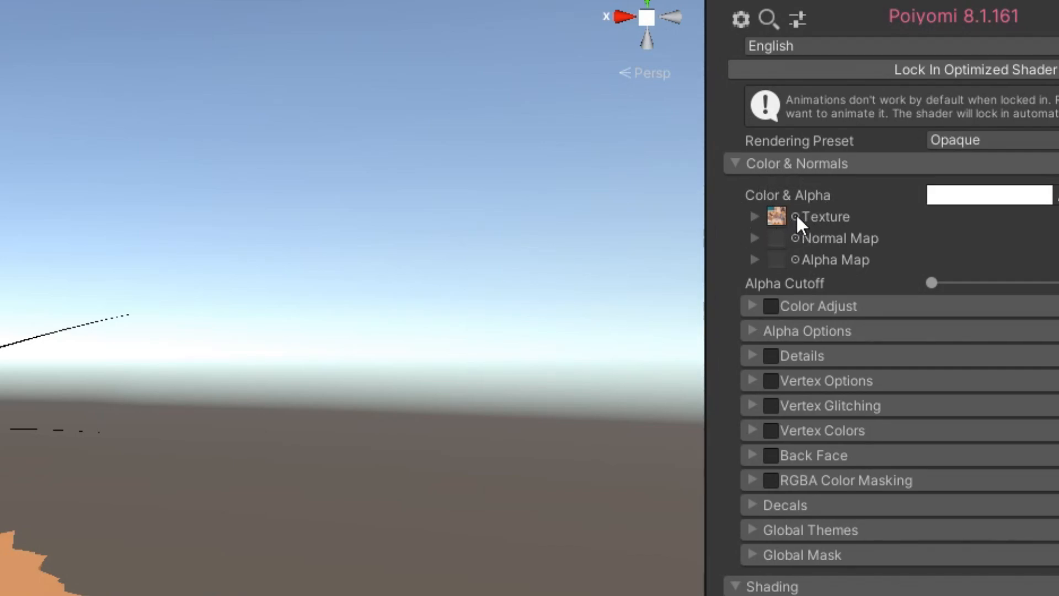
# Step: Expand the body texture's tiling settings and keep its UV set on UV0
pyautogui.click(787, 216)
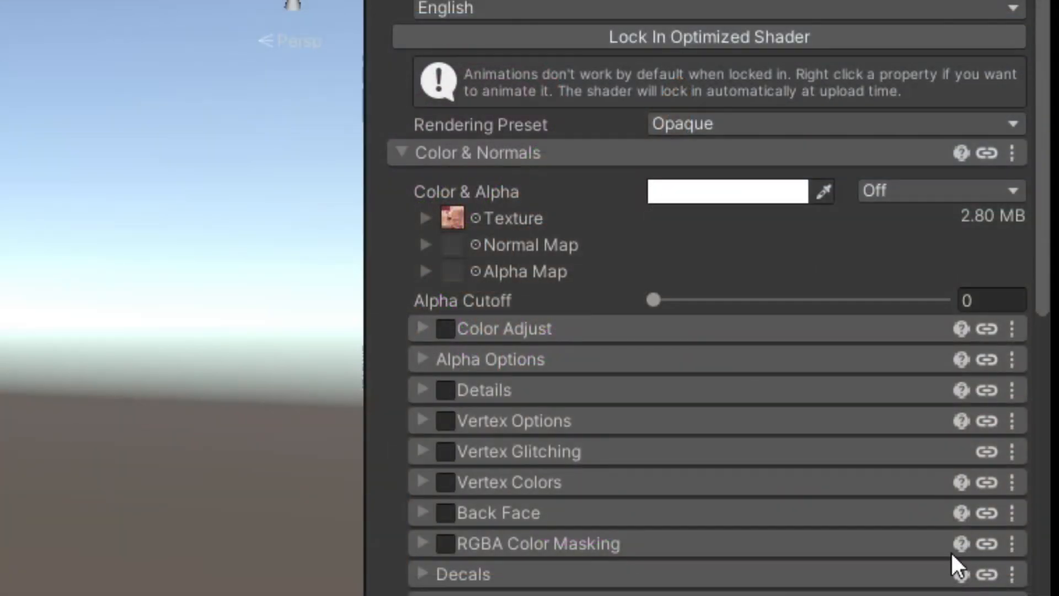
pyautogui.click(425, 217)
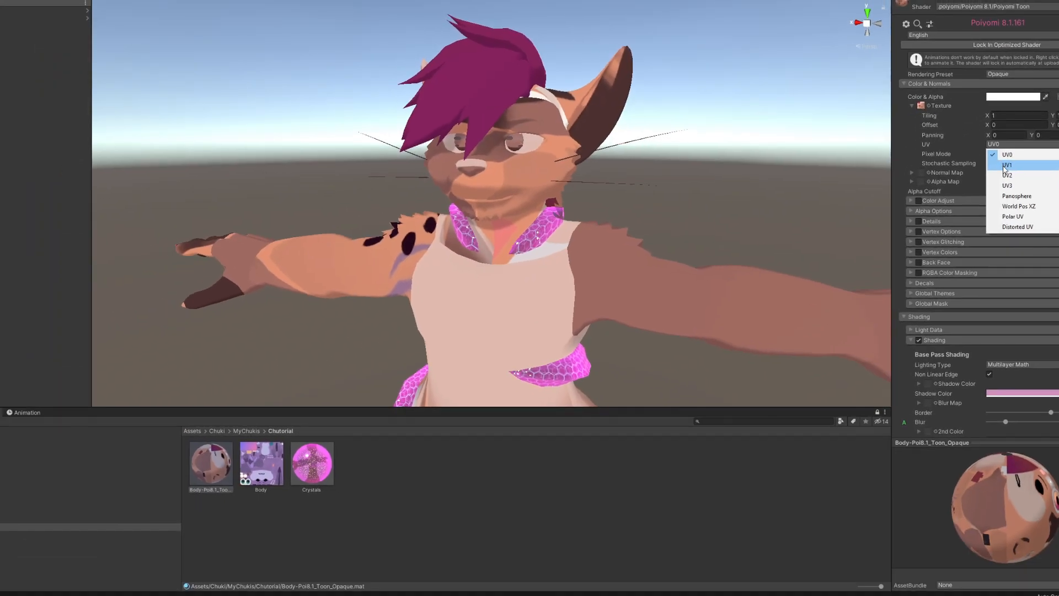
pyautogui.click(1007, 164)
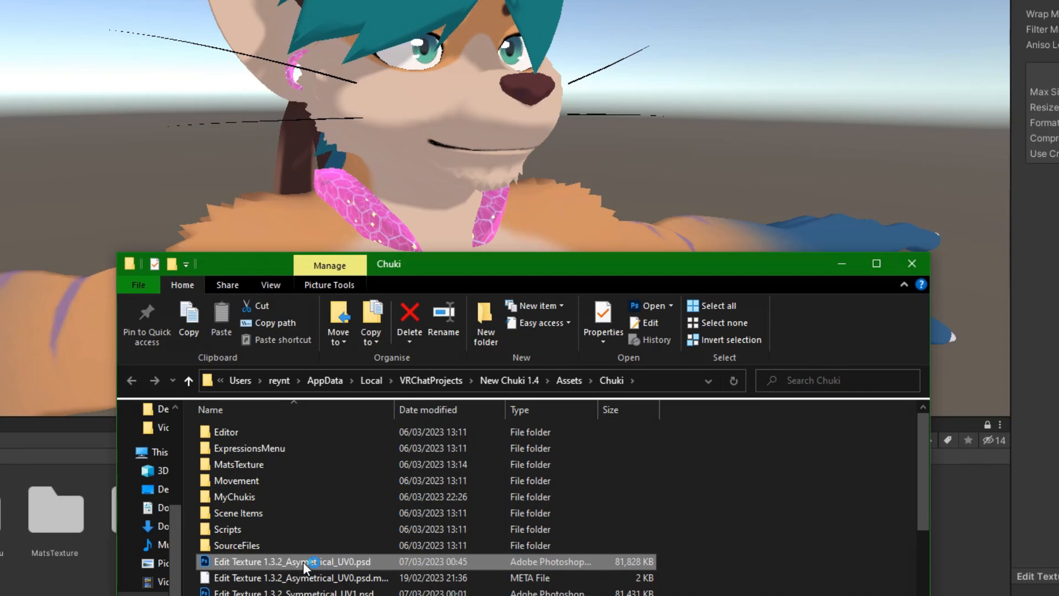
# Step: Open Edit Texture 1.3.2_Asymmetrical_UV0.psd from the Chuki assets folder
pyautogui.doubleClick(299, 561)
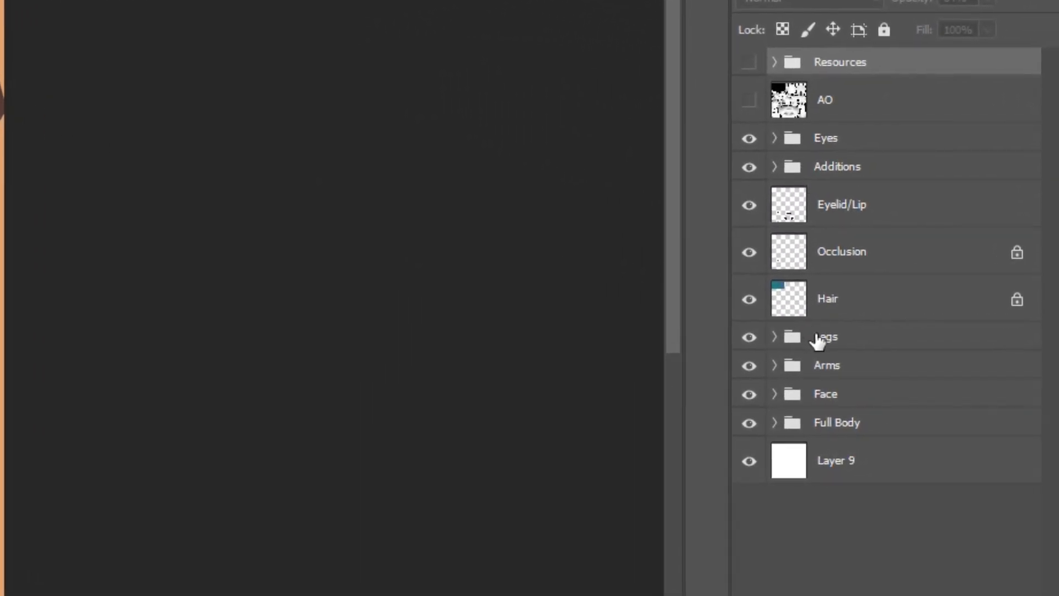
# Step: Select the Face group and expand the Full Body group to show its body-part layers
pyautogui.click(825, 394)
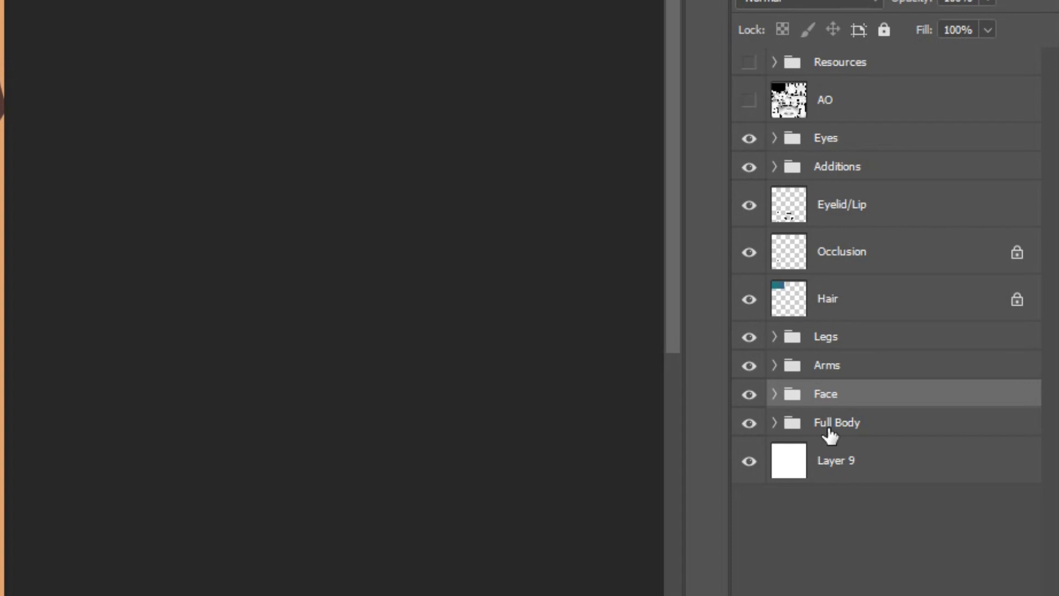
pyautogui.click(774, 422)
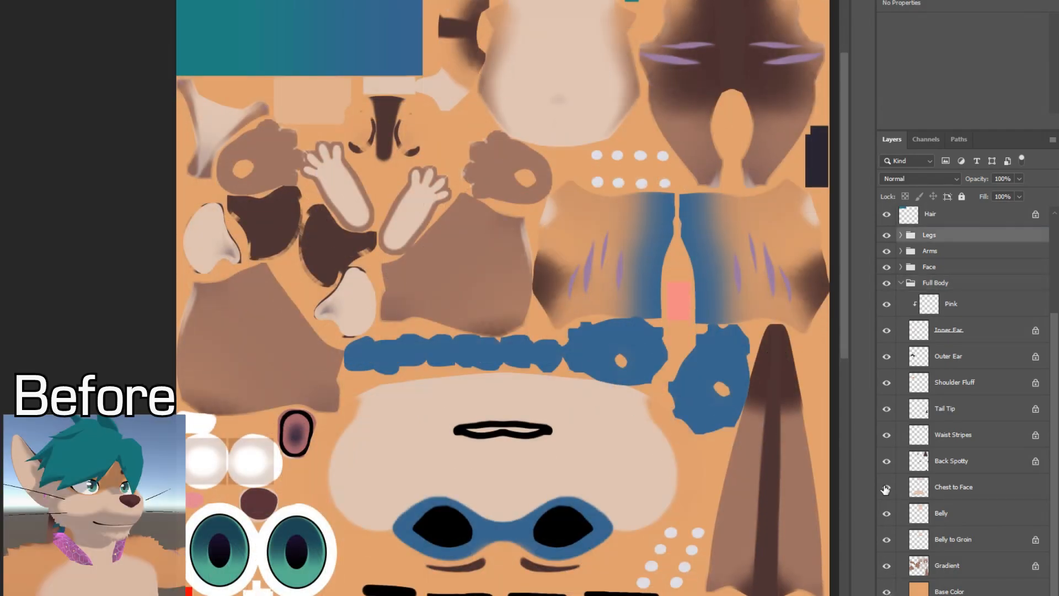
pyautogui.click(886, 487)
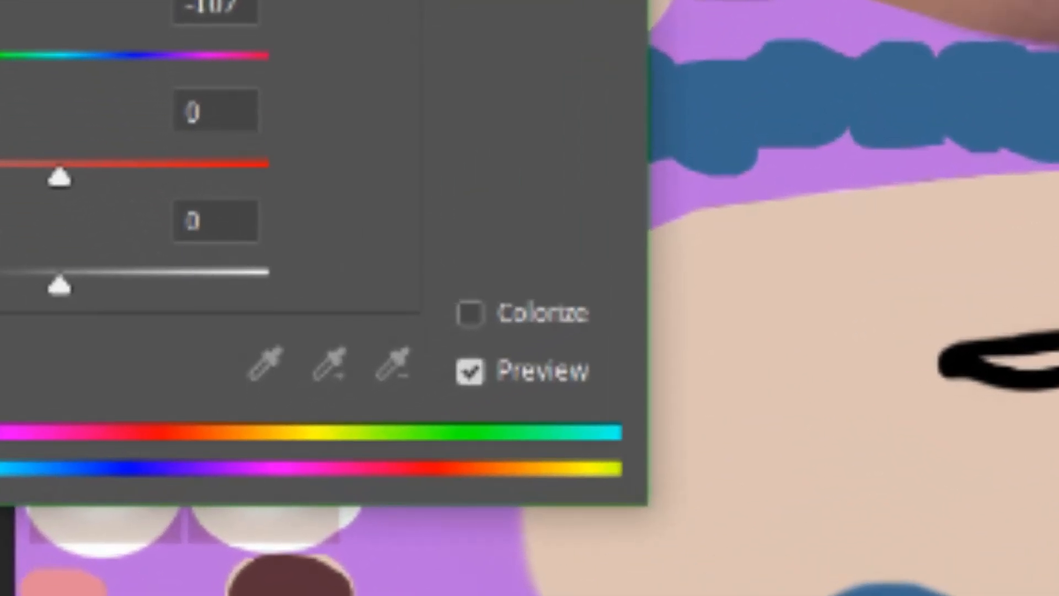
# Step: Confirm a Hue/Saturation hue shift of about -107 on Full Body
pyautogui.click(468, 312)
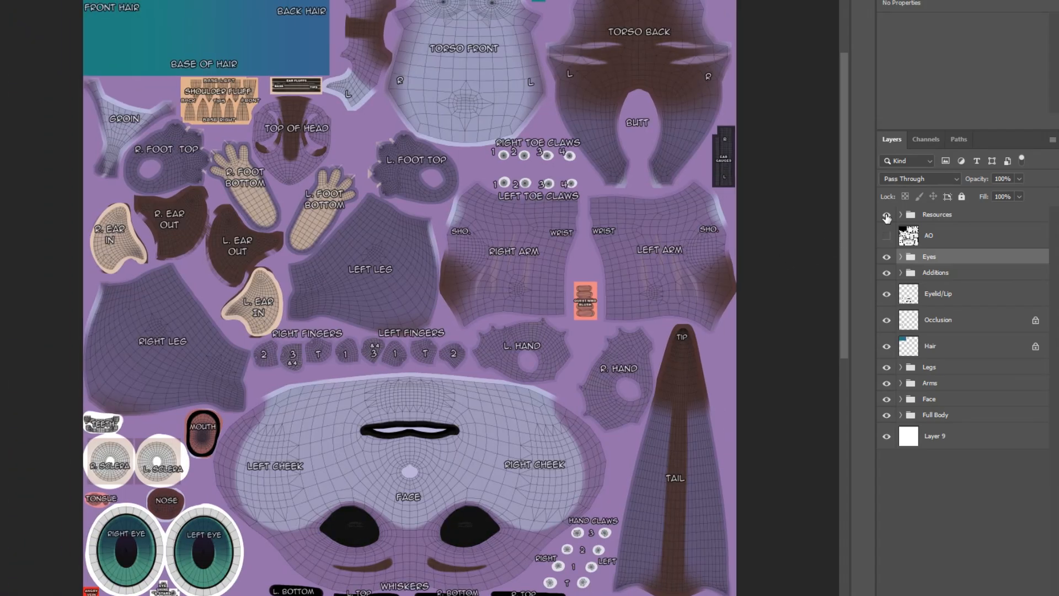
pyautogui.moveTo(887, 217)
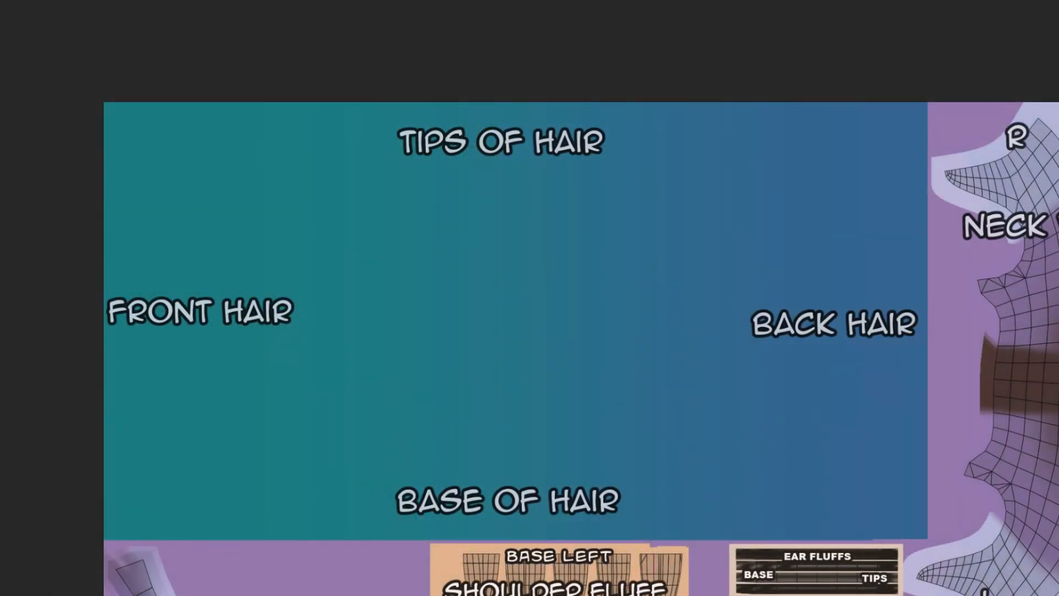
pyautogui.moveTo(702, 537)
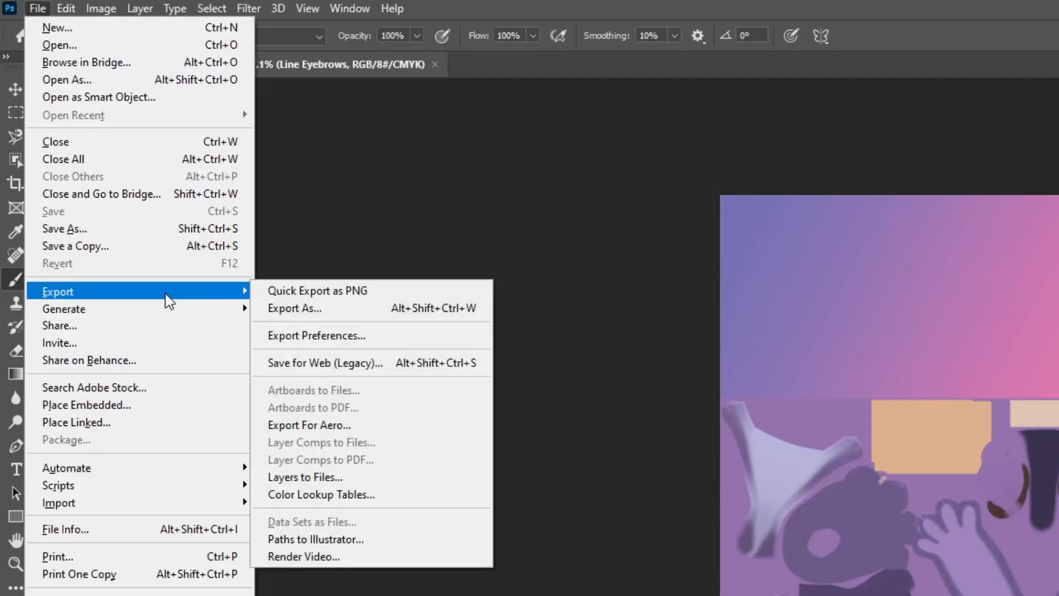
# Step: Export the texture through Export As as a 4096 px PNG
pyautogui.click(294, 307)
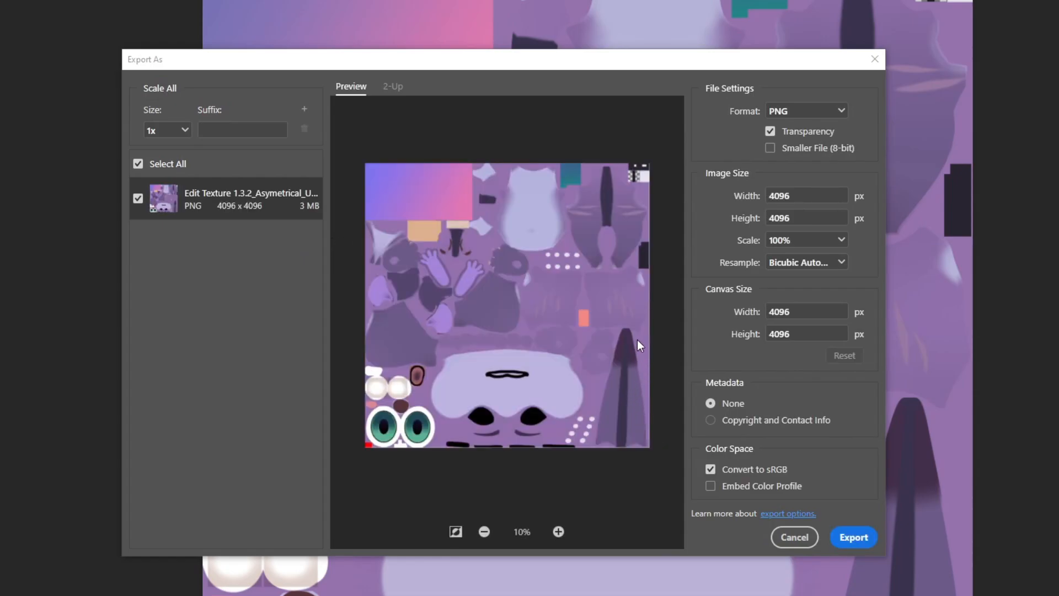
pyautogui.click(854, 537)
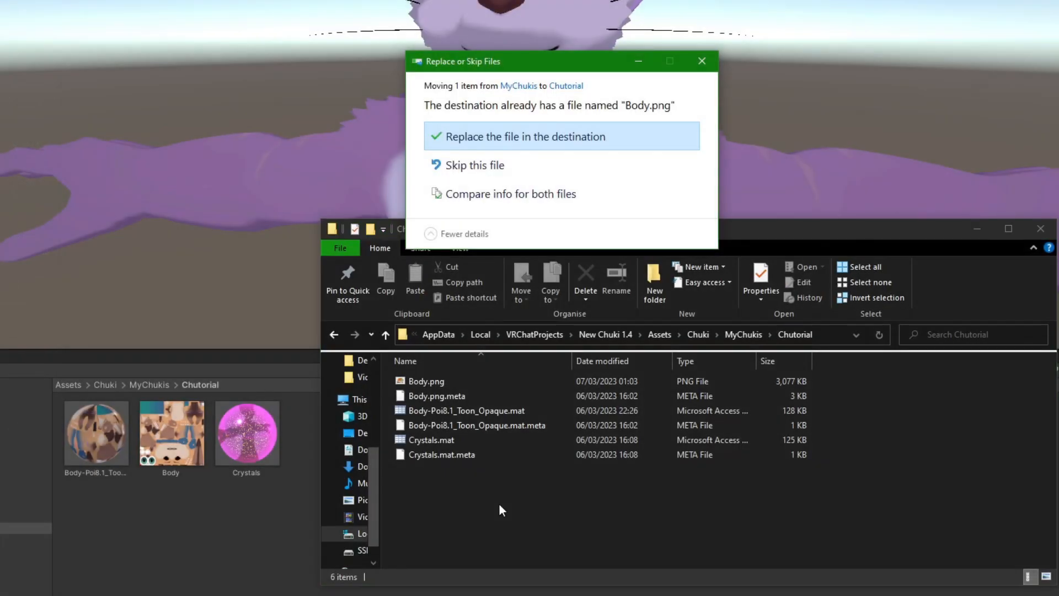
# Step: Replace the old Body.png in the Chutorial folder with the new export
pyautogui.click(525, 135)
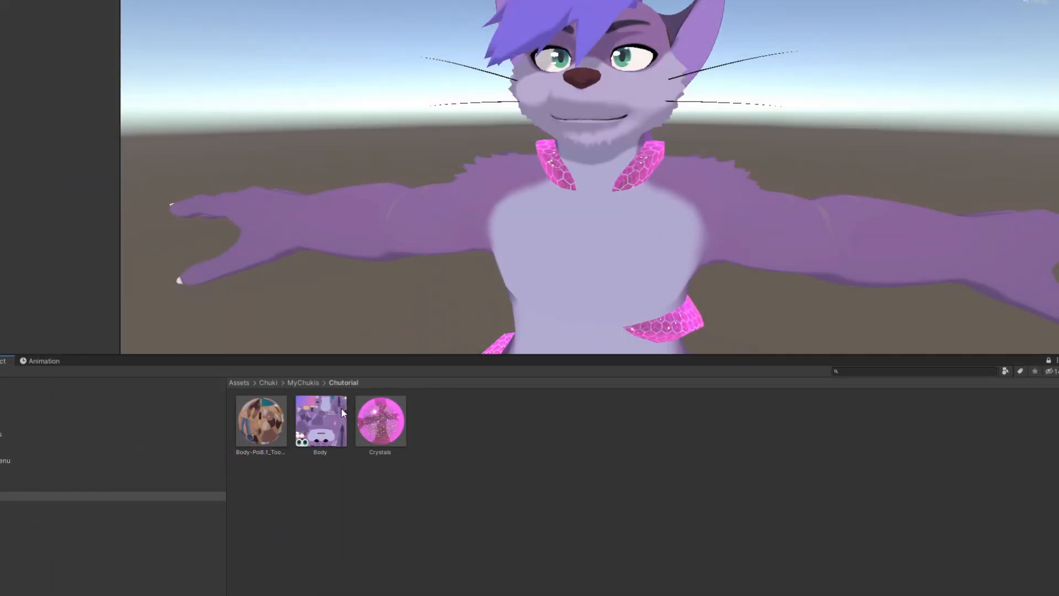
# Step: Select the Body asset in Chutorial to inspect the purple texture in Unity
pyautogui.click(261, 419)
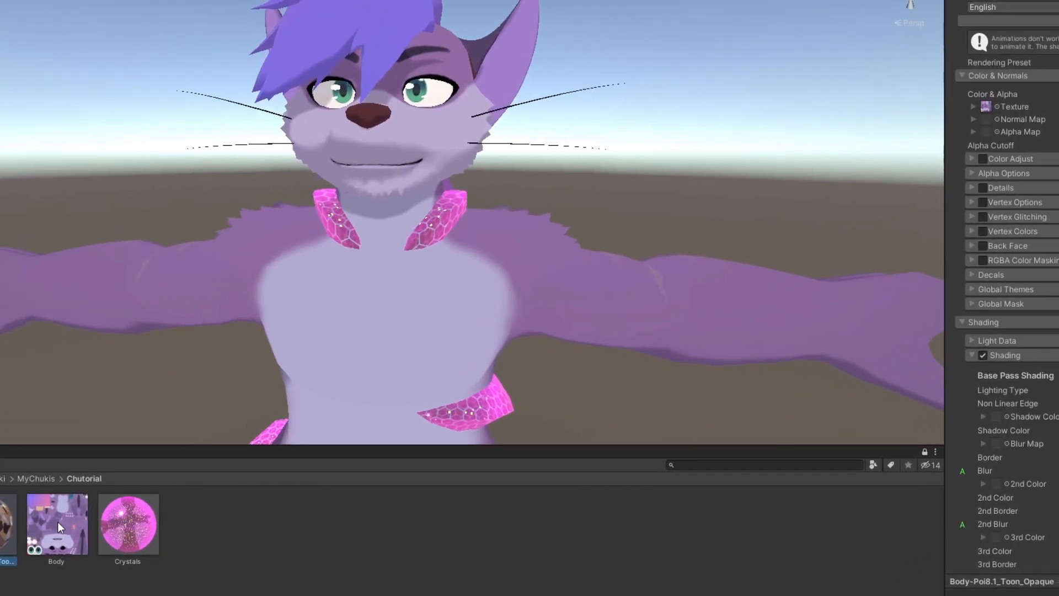
pyautogui.moveTo(61, 529)
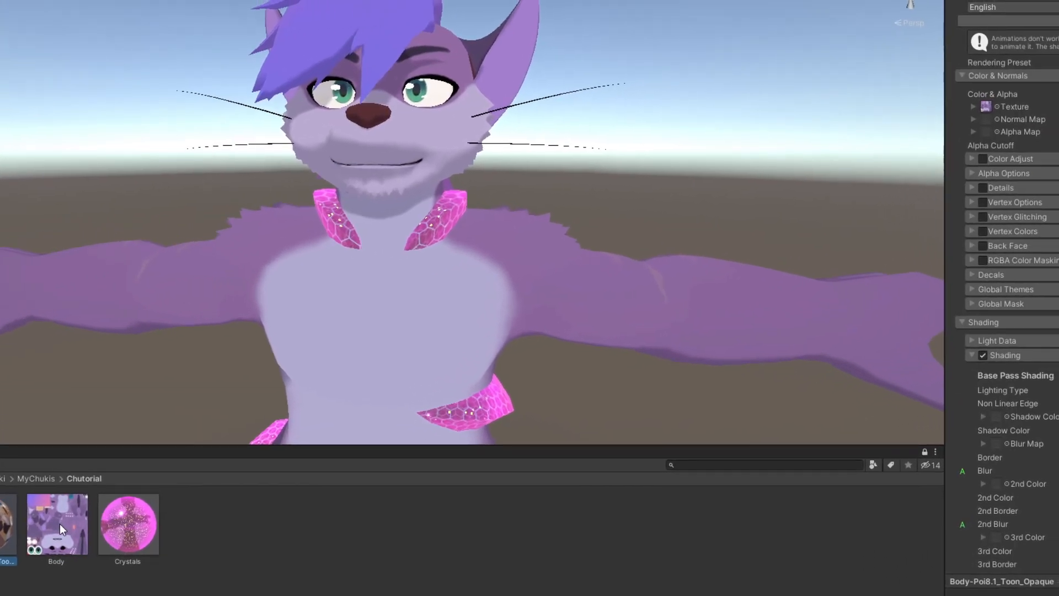